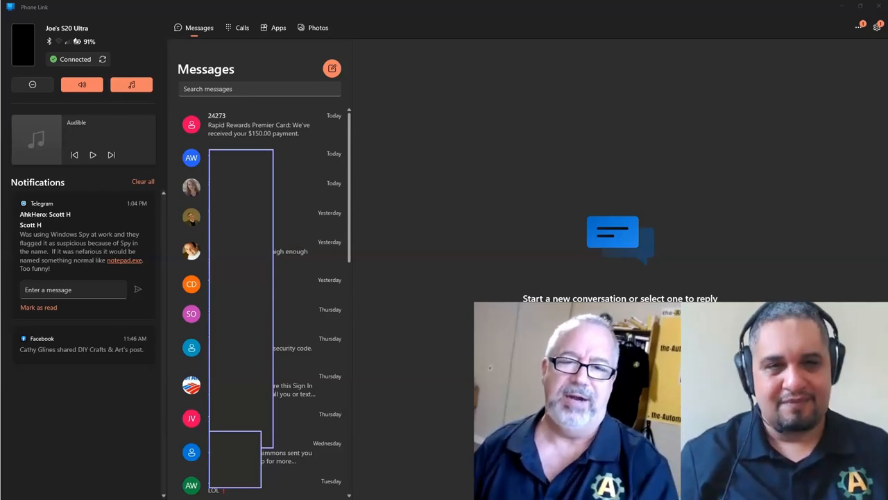
pyautogui.moveTo(221, 257)
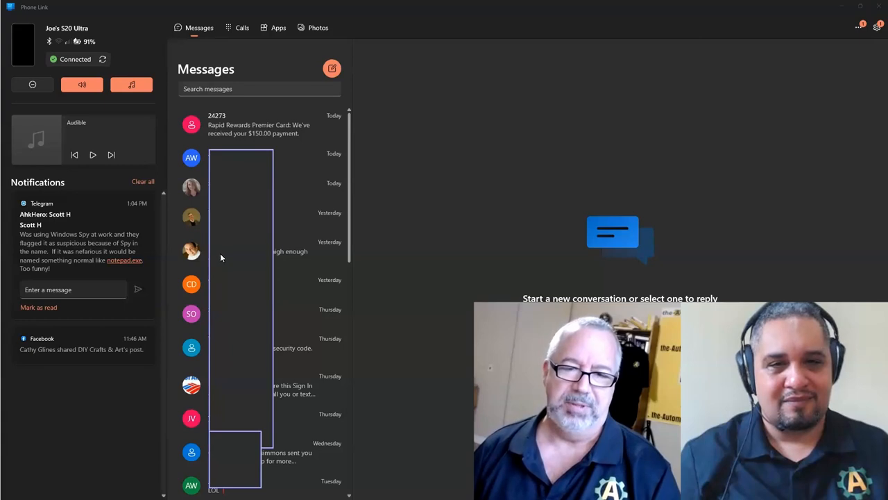
pyautogui.moveTo(242, 29)
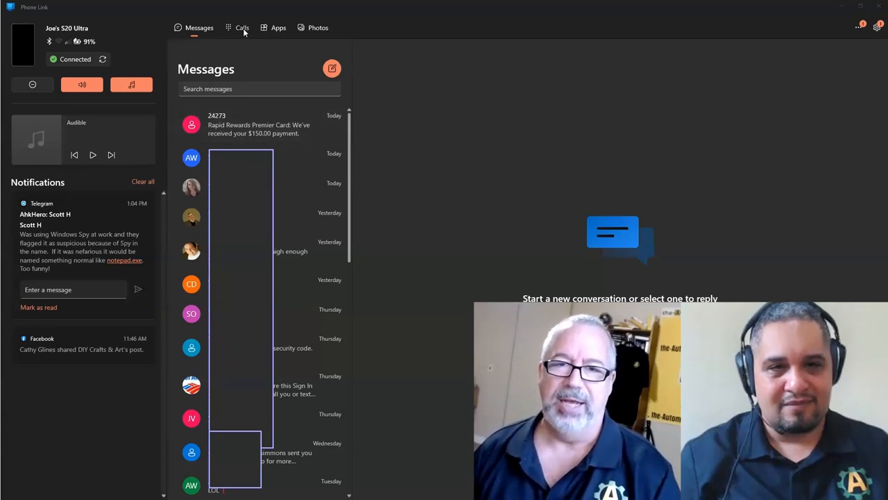
# Step: Browse Phone Link's Calls history, then its Photos gallery
pyautogui.click(242, 28)
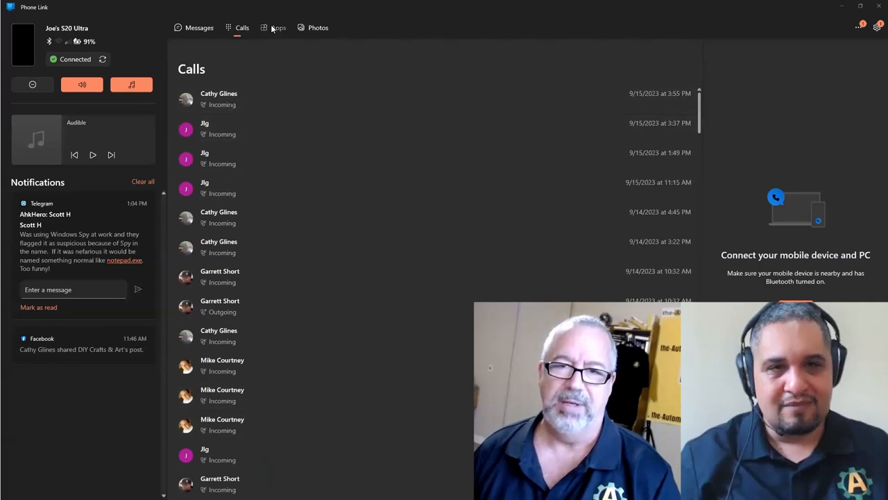
pyautogui.click(279, 28)
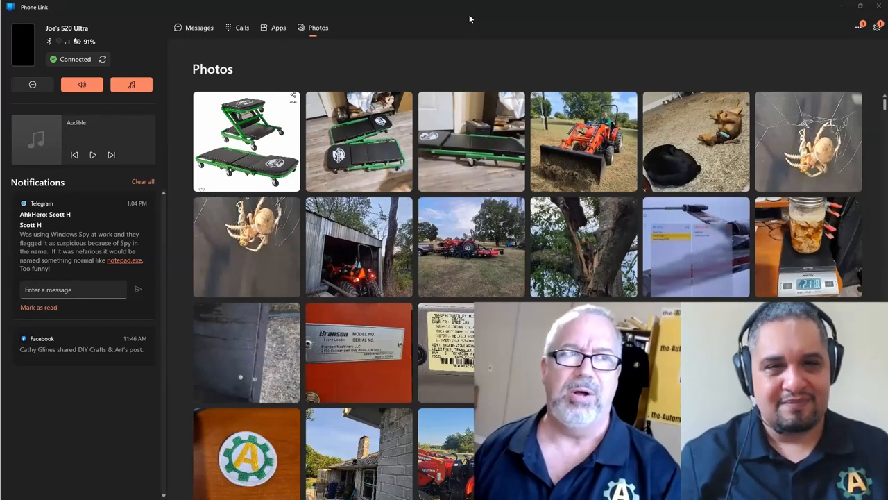
pyautogui.moveTo(499, 60)
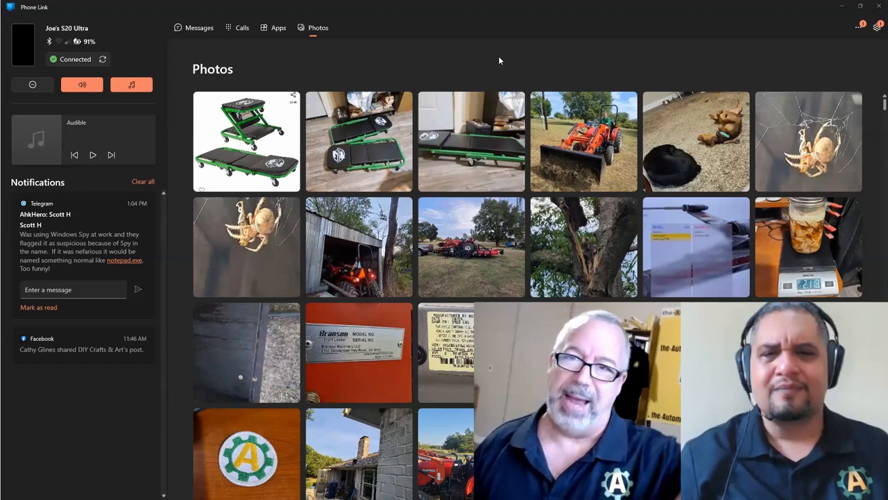
pyautogui.moveTo(875, 4)
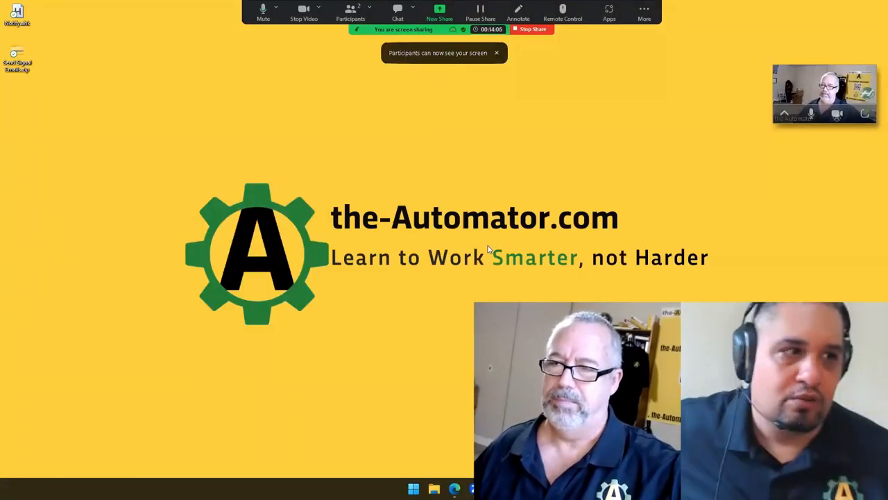
# Step: Search Start for 'store' to launch Microsoft Store
pyautogui.click(497, 53)
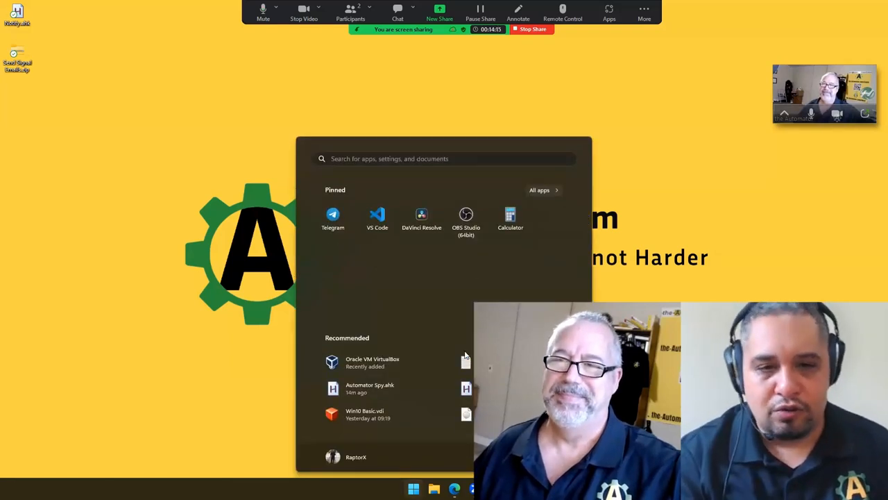
pyautogui.write('store')
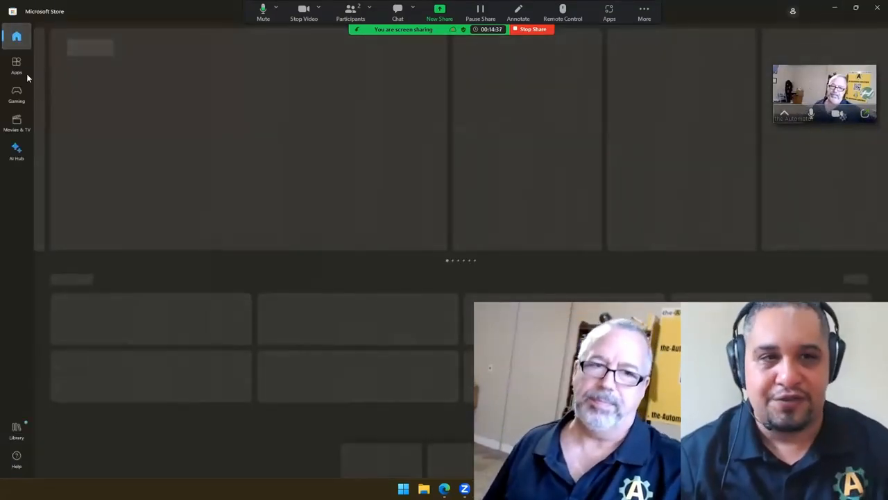
pyautogui.click(17, 65)
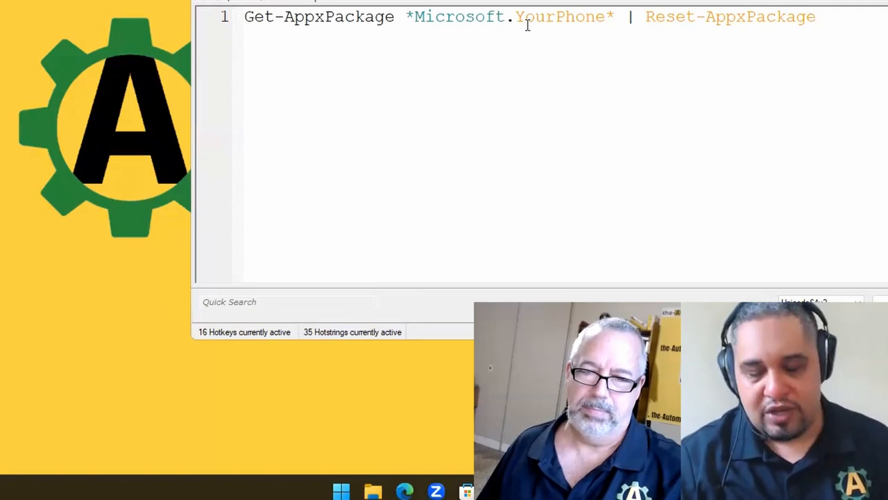
# Step: Launch Terminal from the Start button's Win+X menu
pyautogui.rightClick(341, 491)
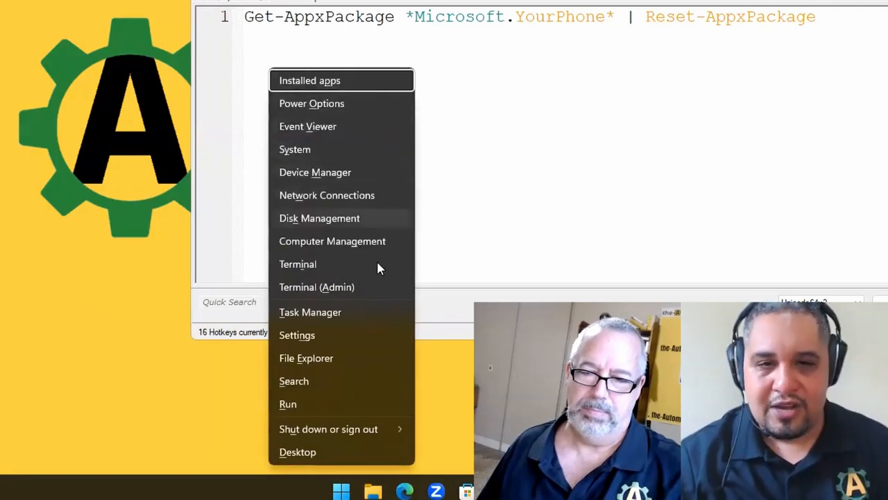
pyautogui.moveTo(357, 159)
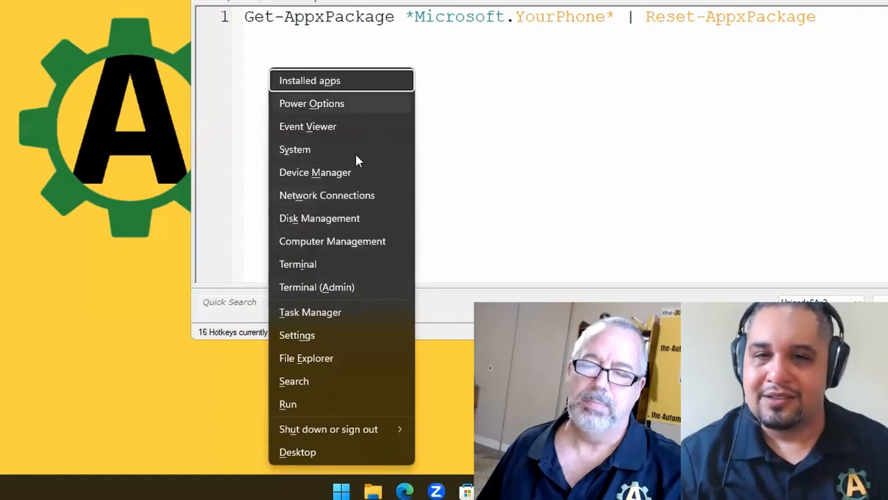
pyautogui.moveTo(298, 270)
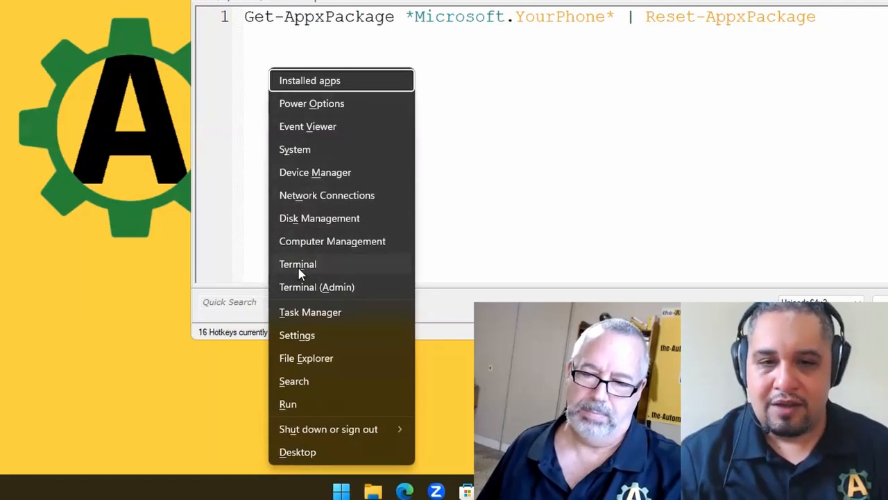
pyautogui.click(298, 264)
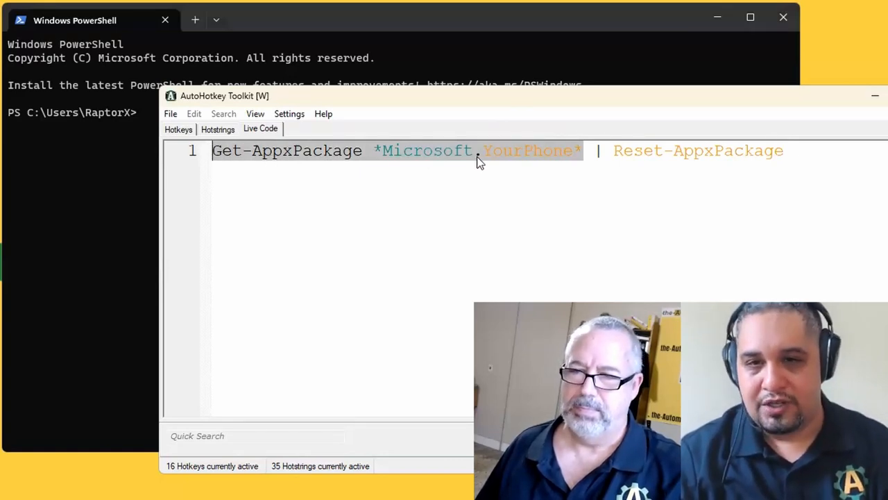
pyautogui.moveTo(423, 152)
pyautogui.write('Get-AppxPackage *Microsoft.Your')
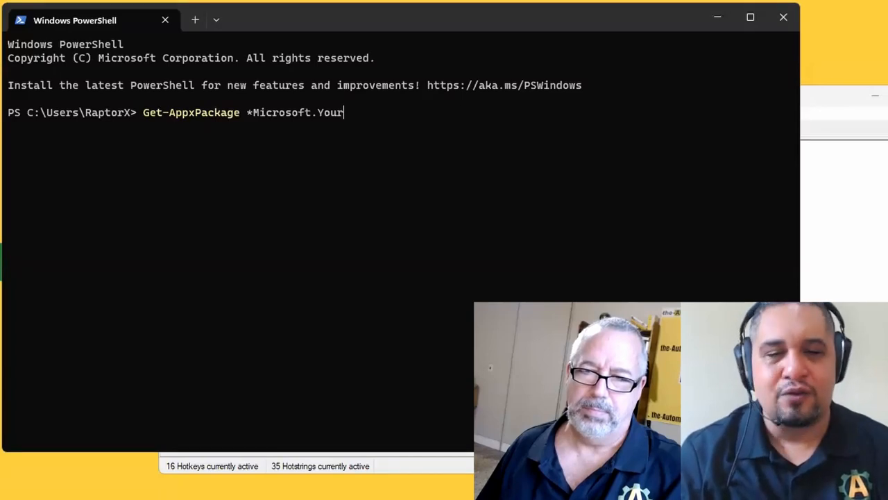
# Step: Correct the package name to *Microsoft.YourPhone* and highlight YourPhone
pyautogui.press('backspace')
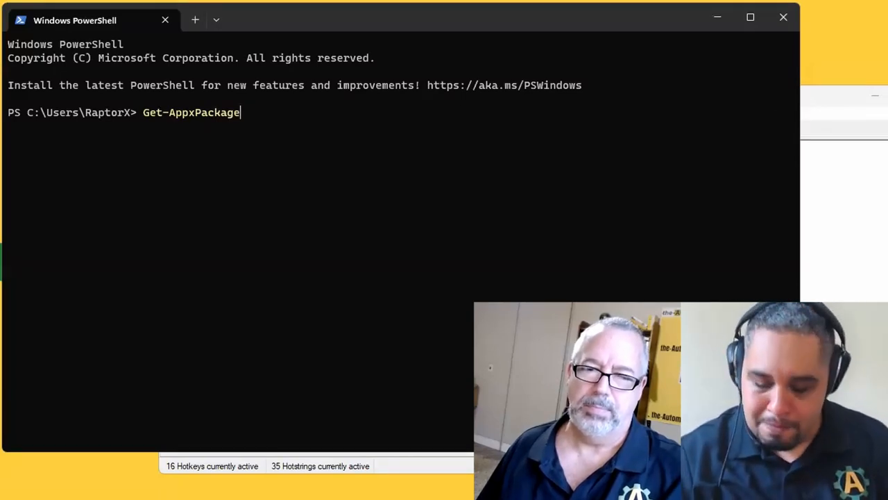
pyautogui.write('*Microsoft.YourPhone*')
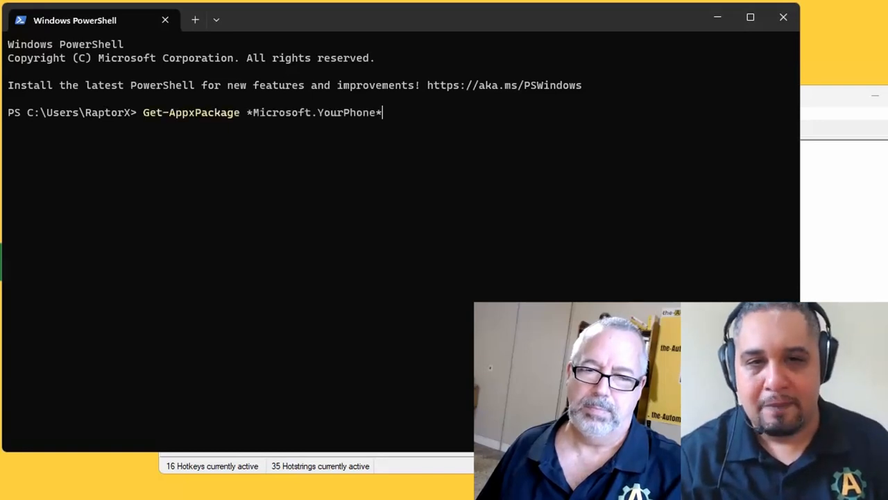
pyautogui.doubleClick(346, 113)
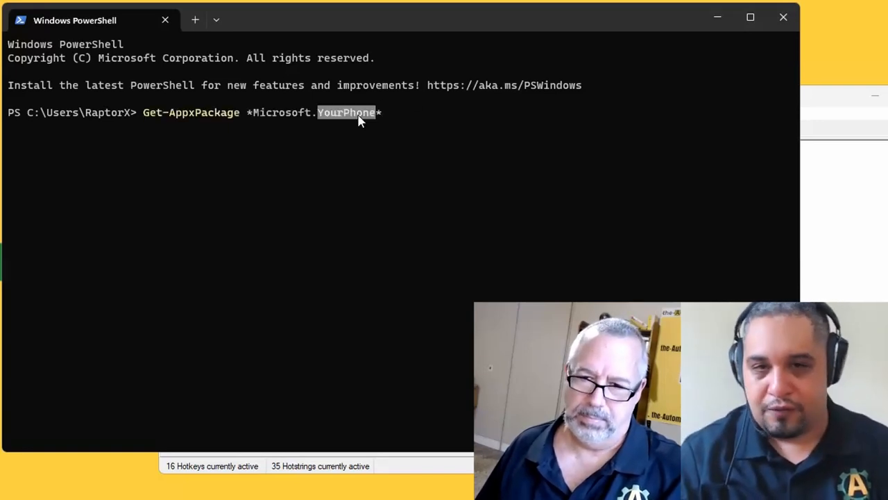
pyautogui.moveTo(340, 116)
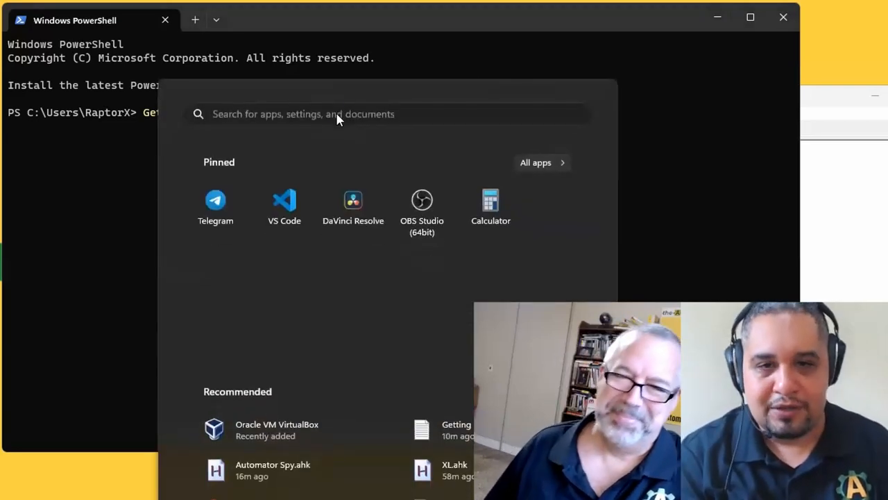
# Step: Run Get-AppxPackage *Microsoft.YourPhone*, showing version 1.23072.153.0 with Status Ok
pyautogui.write('phone Link')
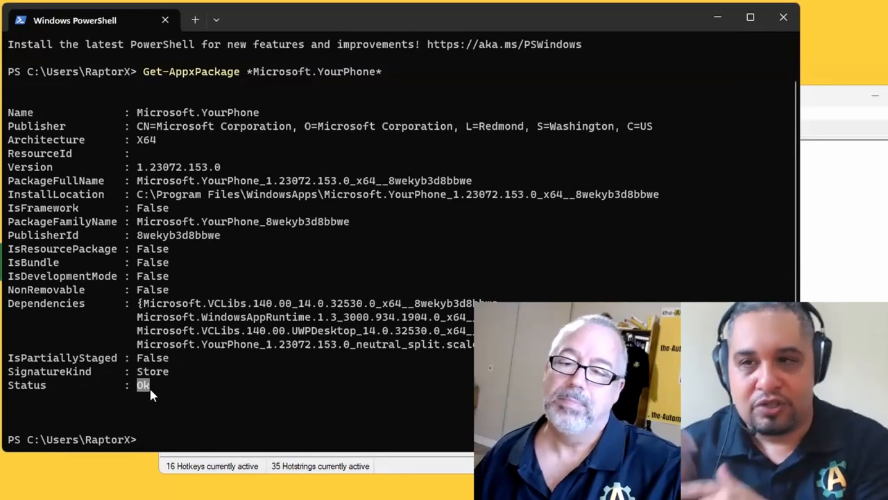
pyautogui.moveTo(655, 281)
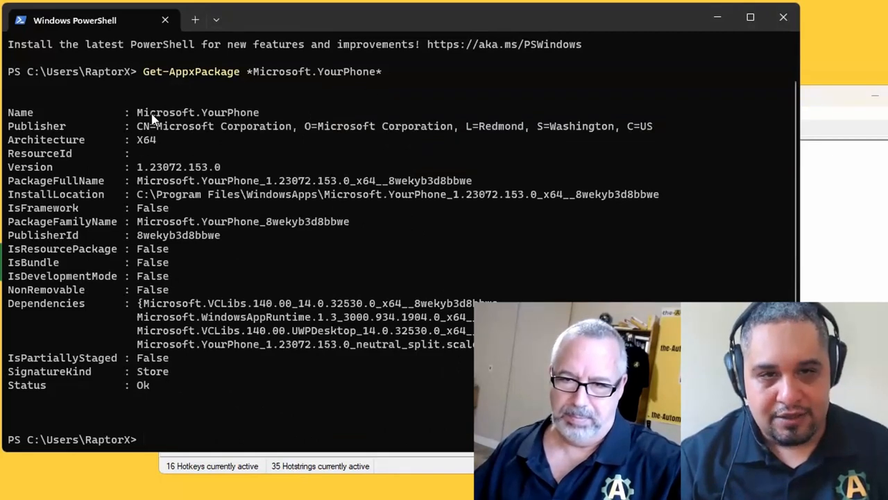
pyautogui.moveTo(252, 419)
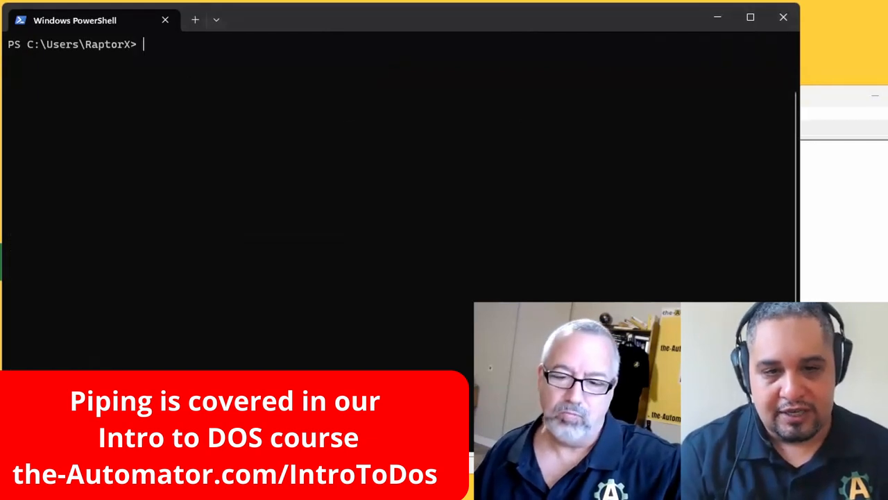
# Step: Run Get-AppxPackage *Microsoft.YourPhone* | Reset-AppxPackage to reset Phone Link
pyautogui.write('Get-AppxPackage *Microsoft.YourPhone* | Reset-AppxPackage')
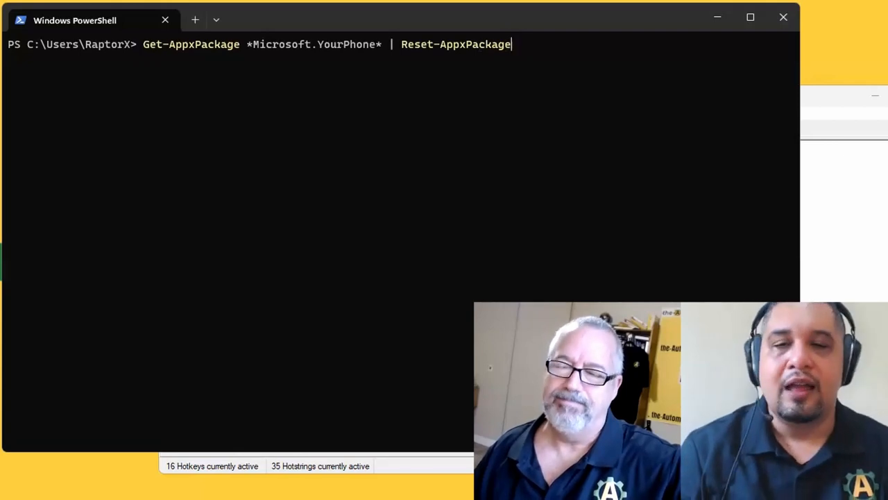
pyautogui.press('Return')
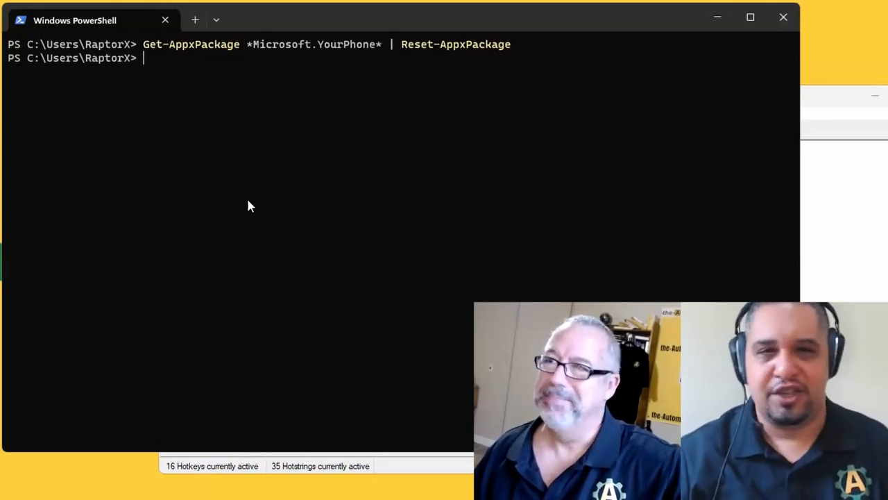
pyautogui.moveTo(166, 93)
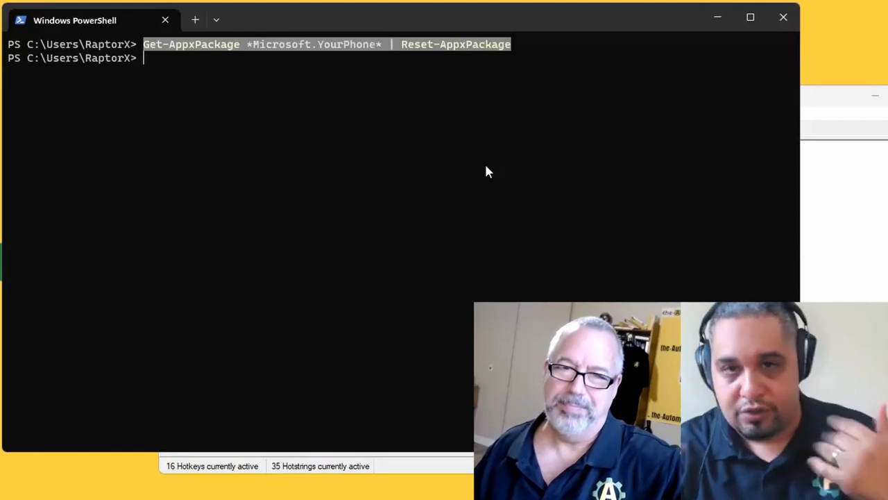
pyautogui.moveTo(388, 64)
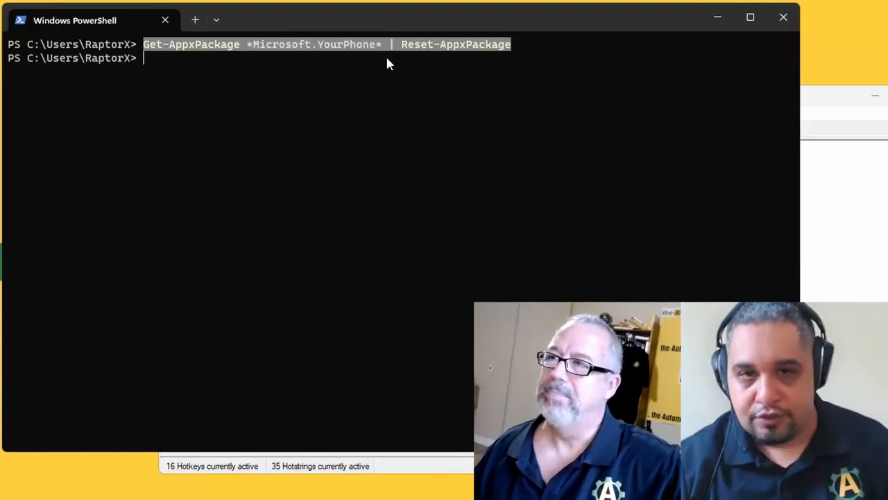